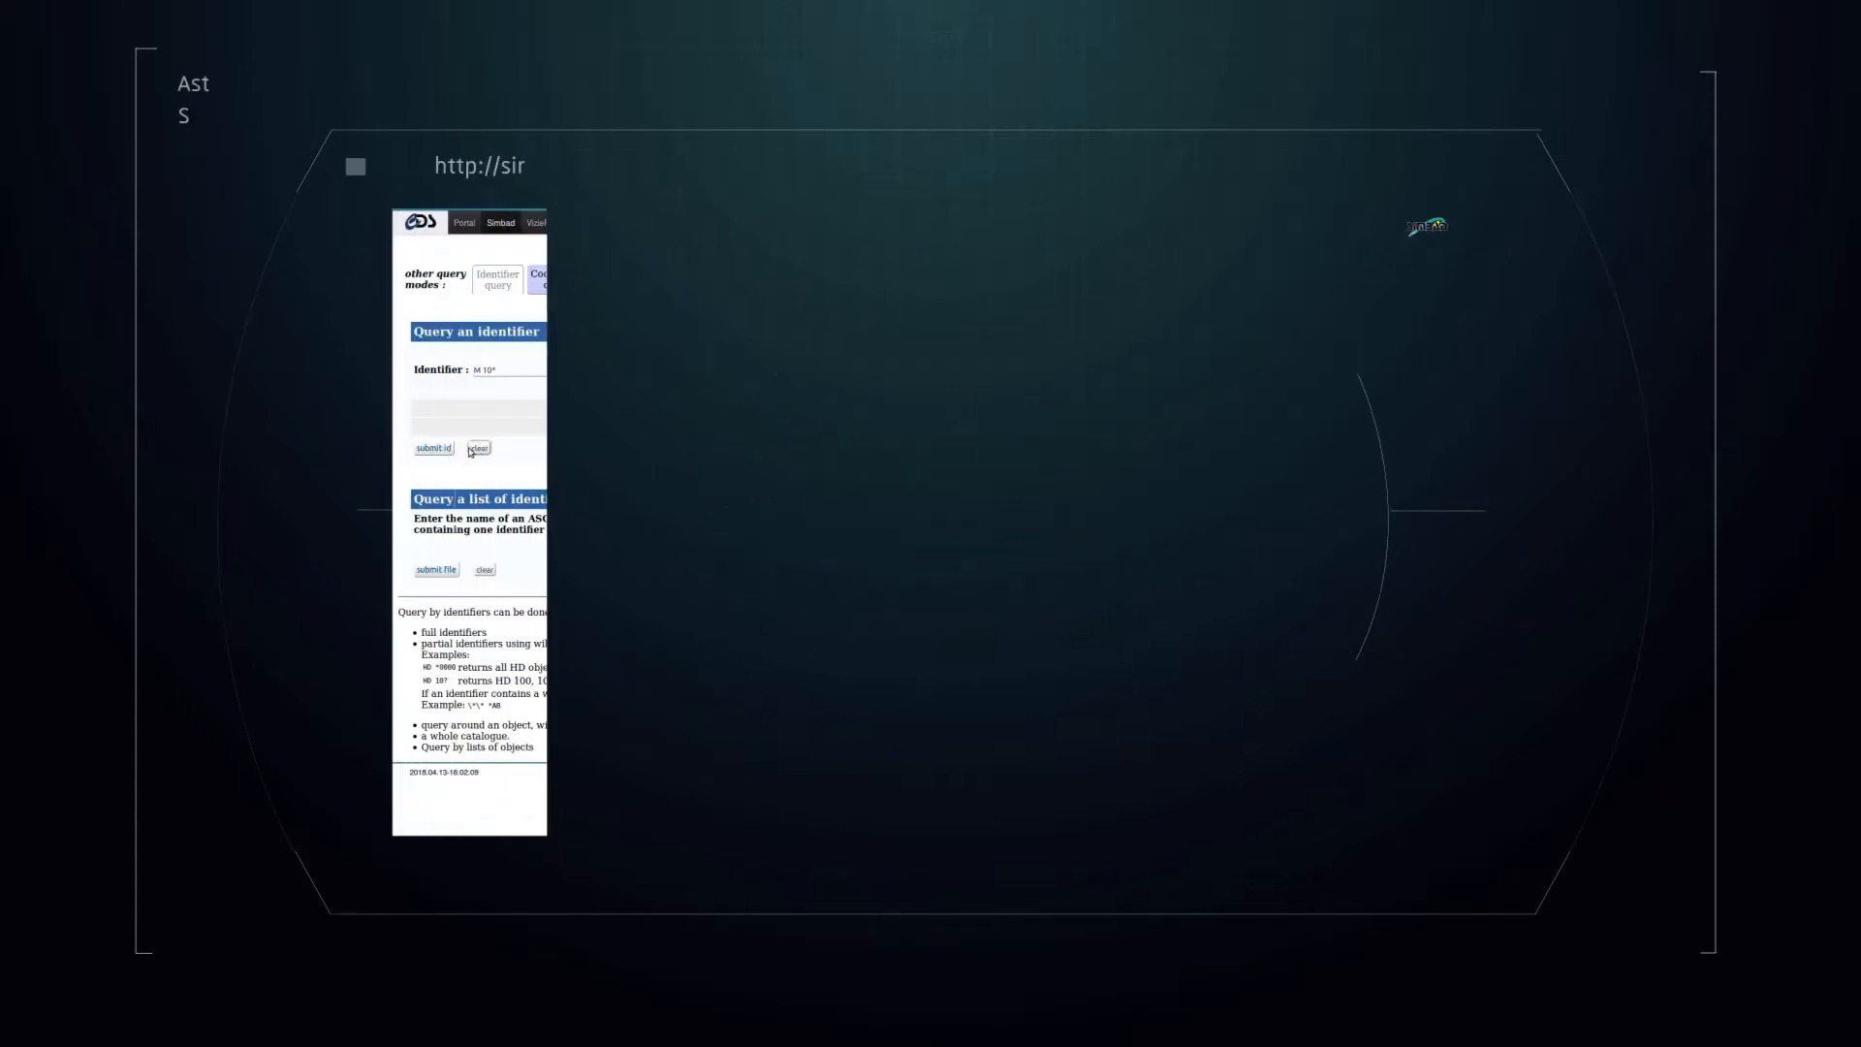
Run the SIMBAD query for M 10* identifiers and open M 104's basic data page
left_click(432, 447)
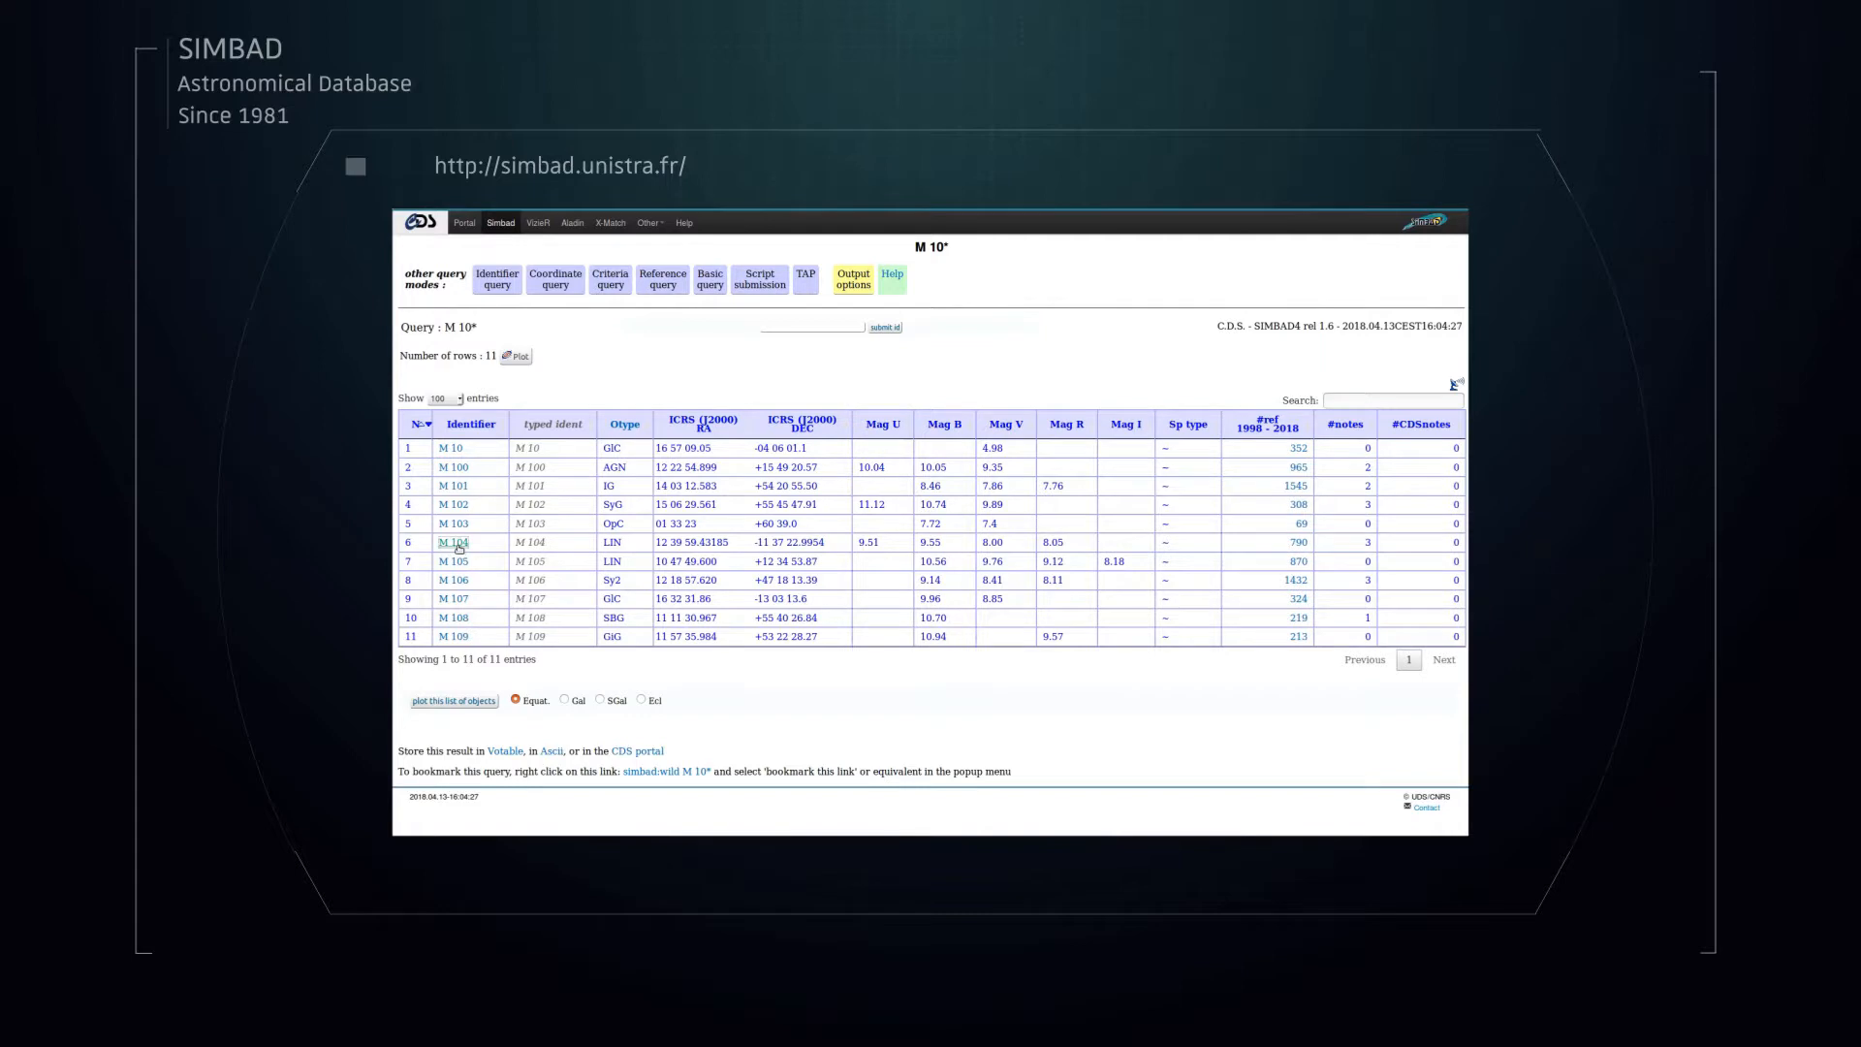
left_click(451, 543)
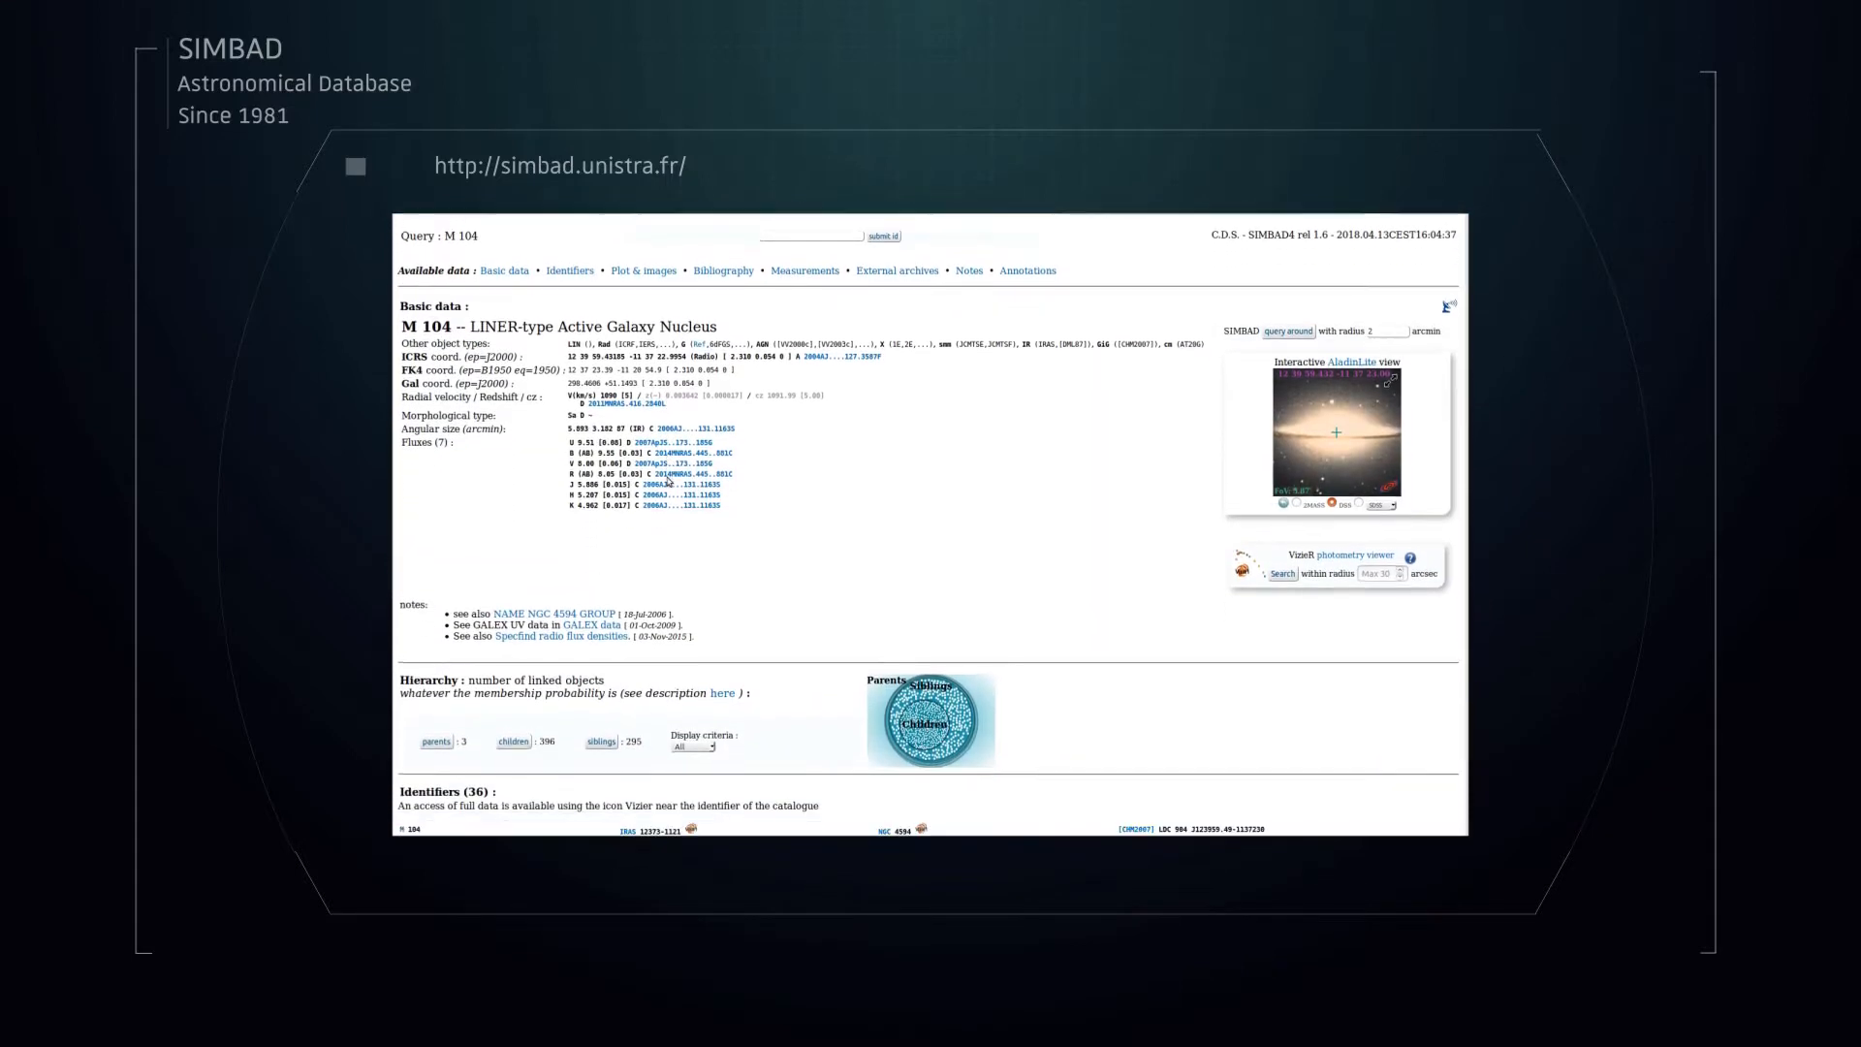
left_click(1280, 573)
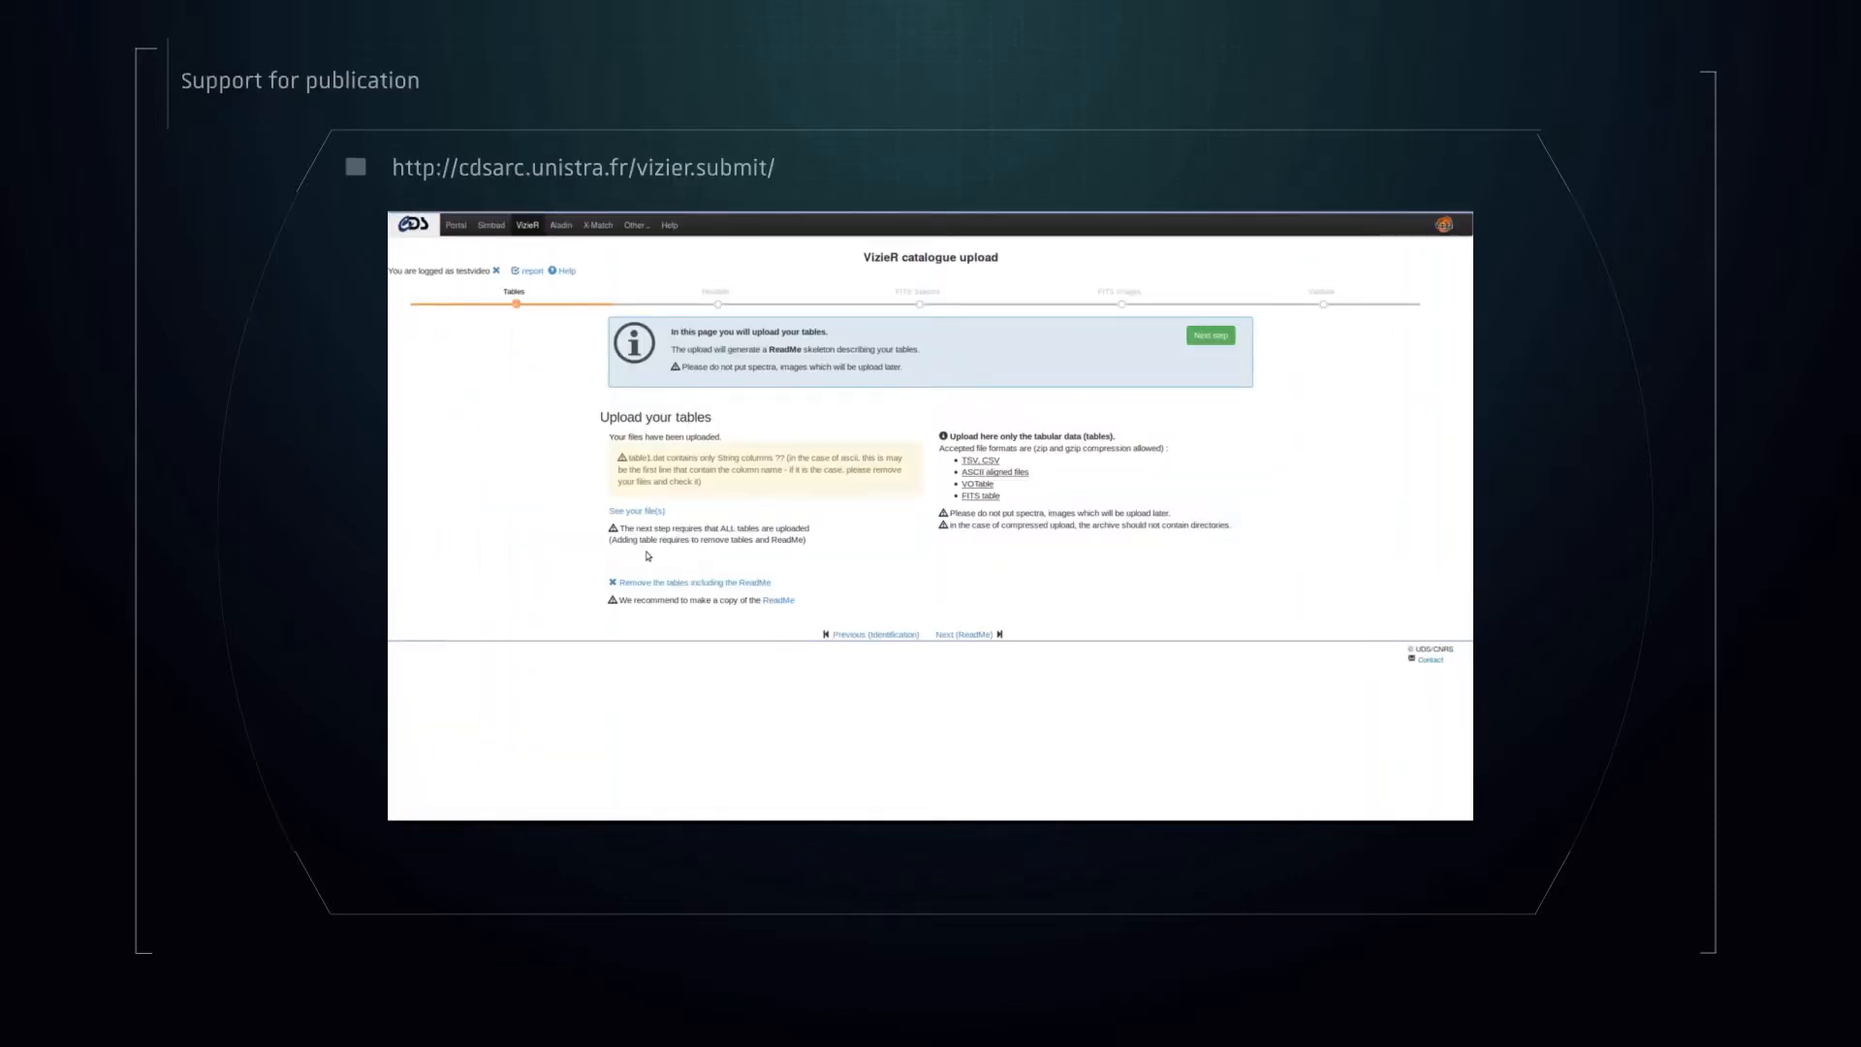
Advance the VizieR upload to the ReadMe step, choose online filling, and visit X-Match
left_click(1206, 334)
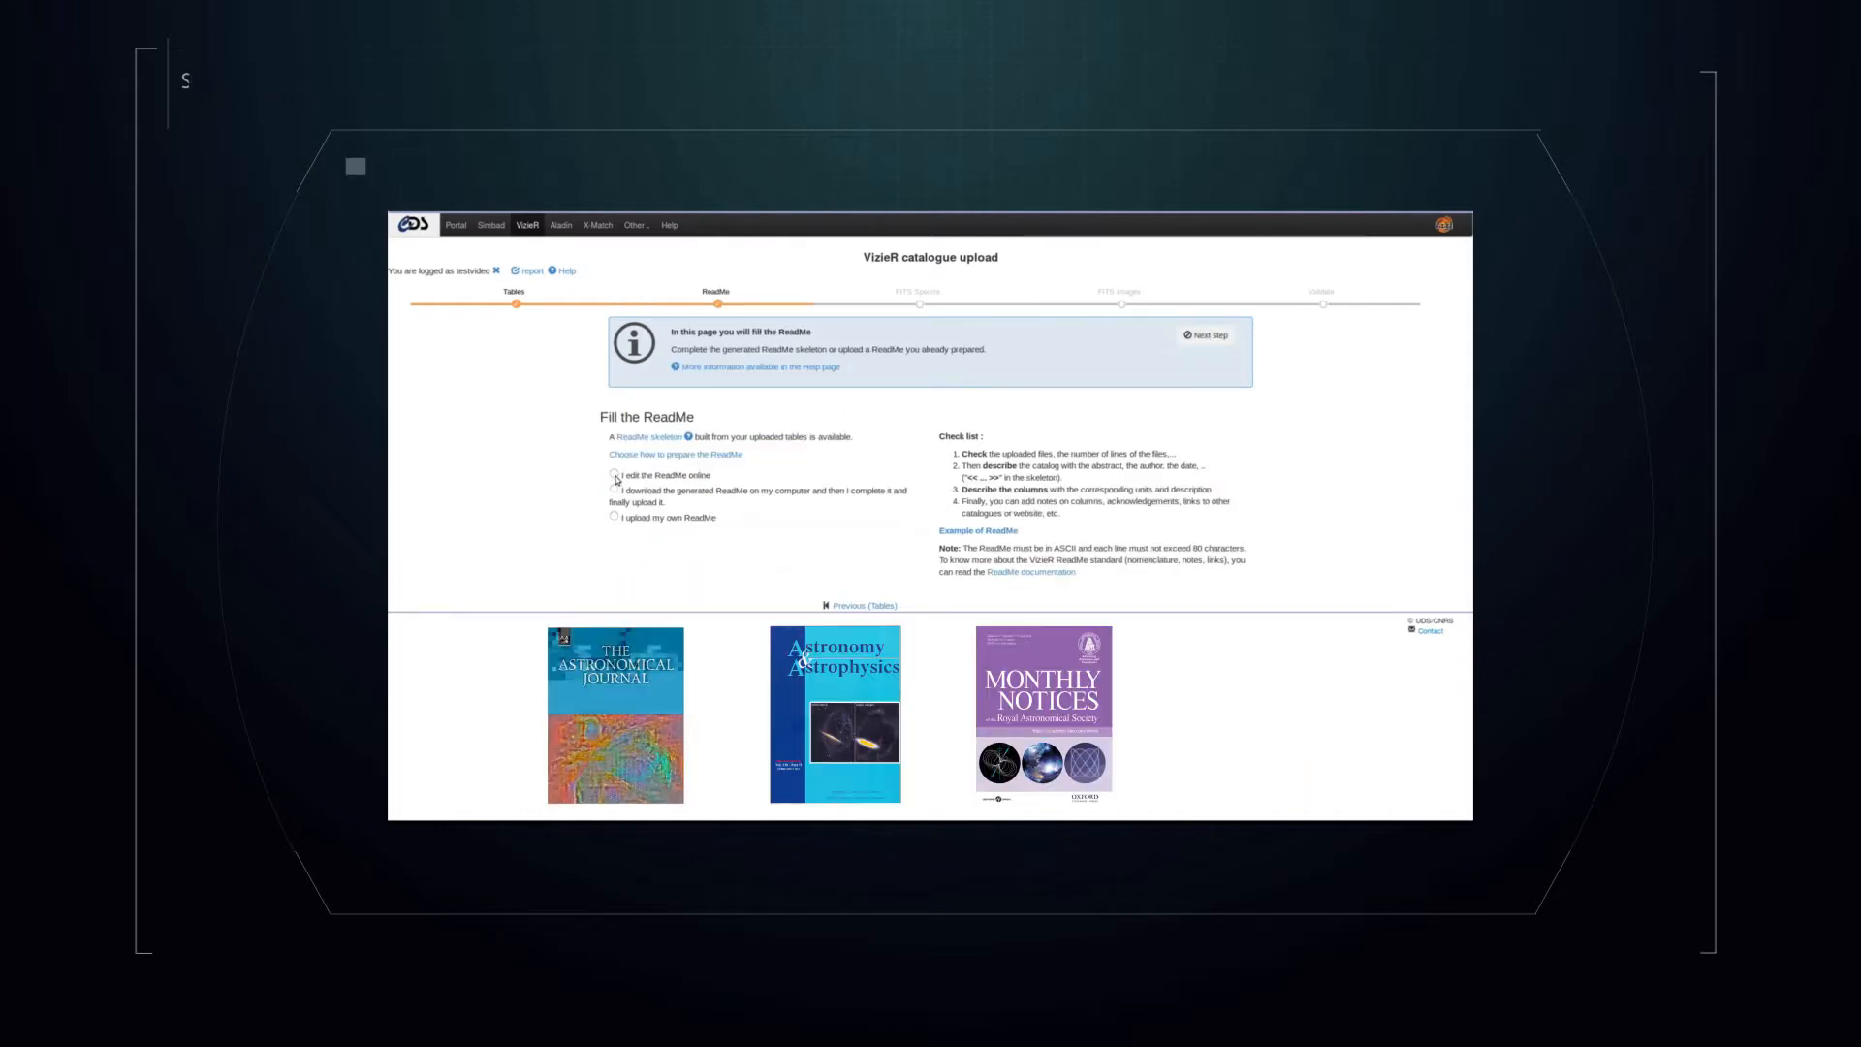
left_click(597, 223)
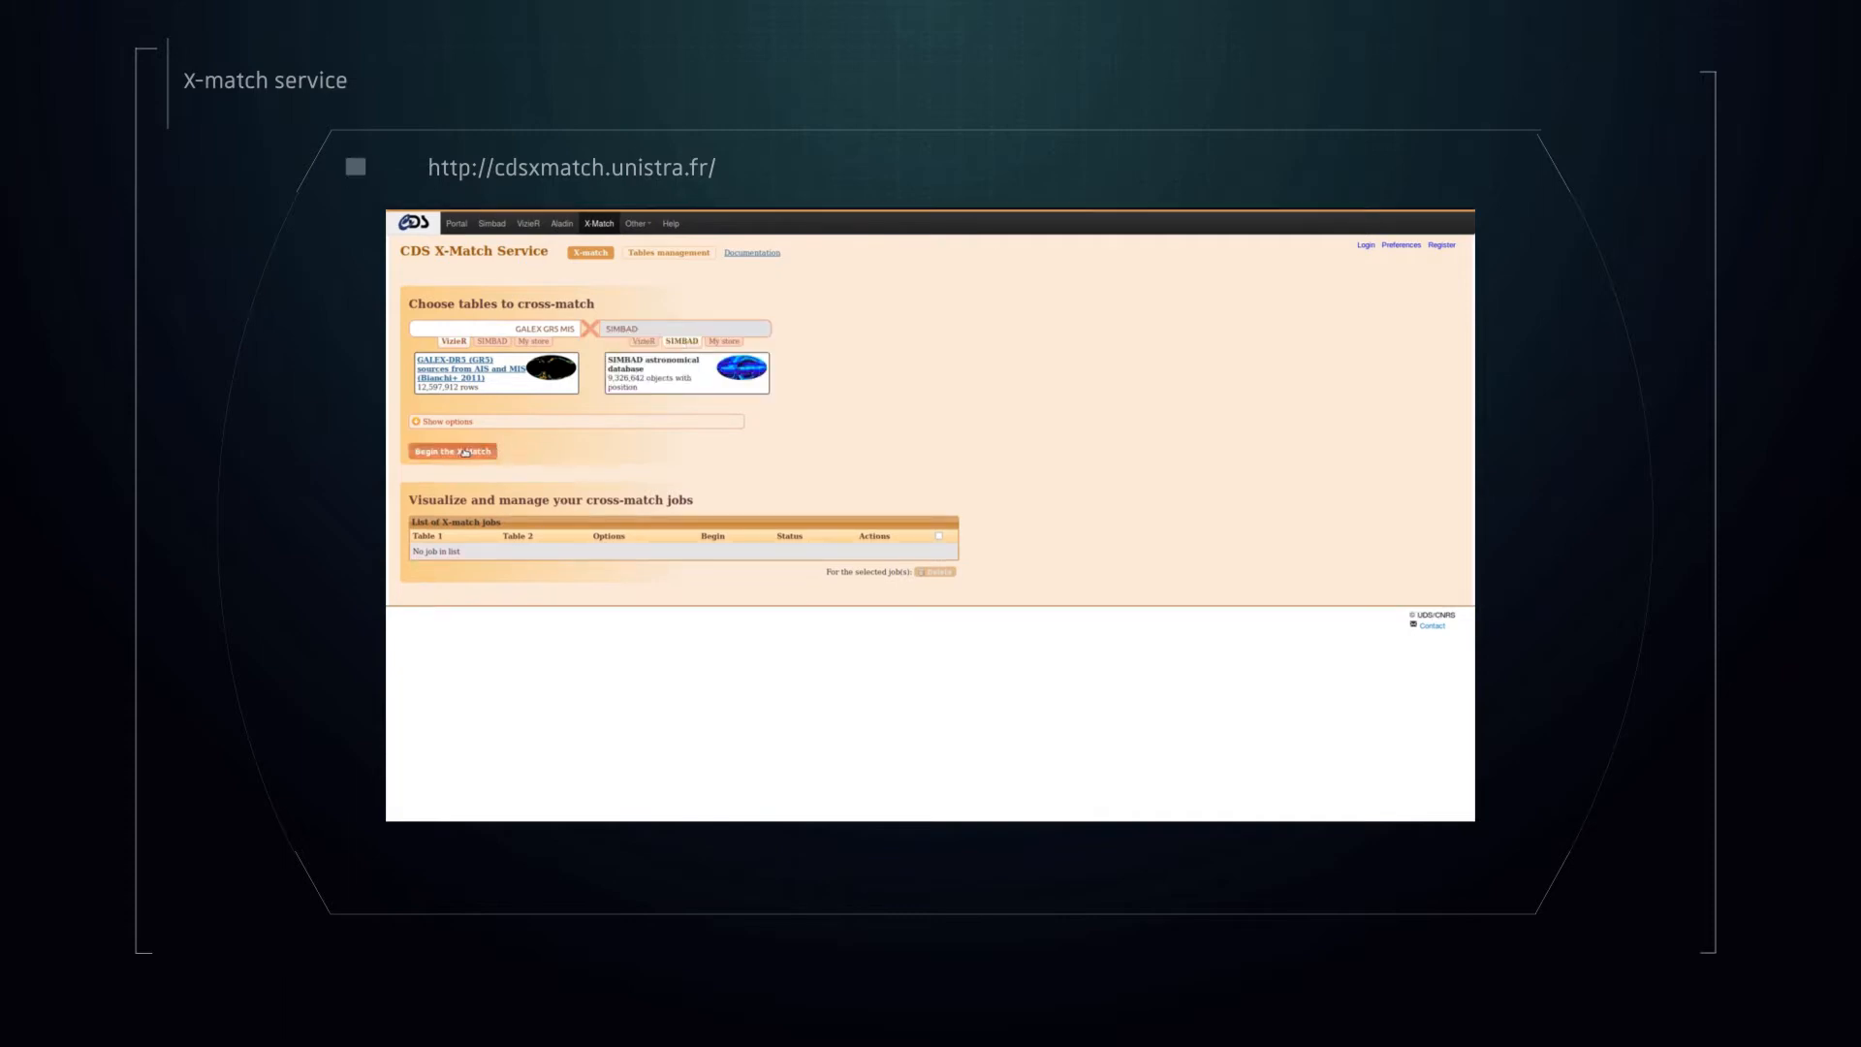
left_click(472, 221)
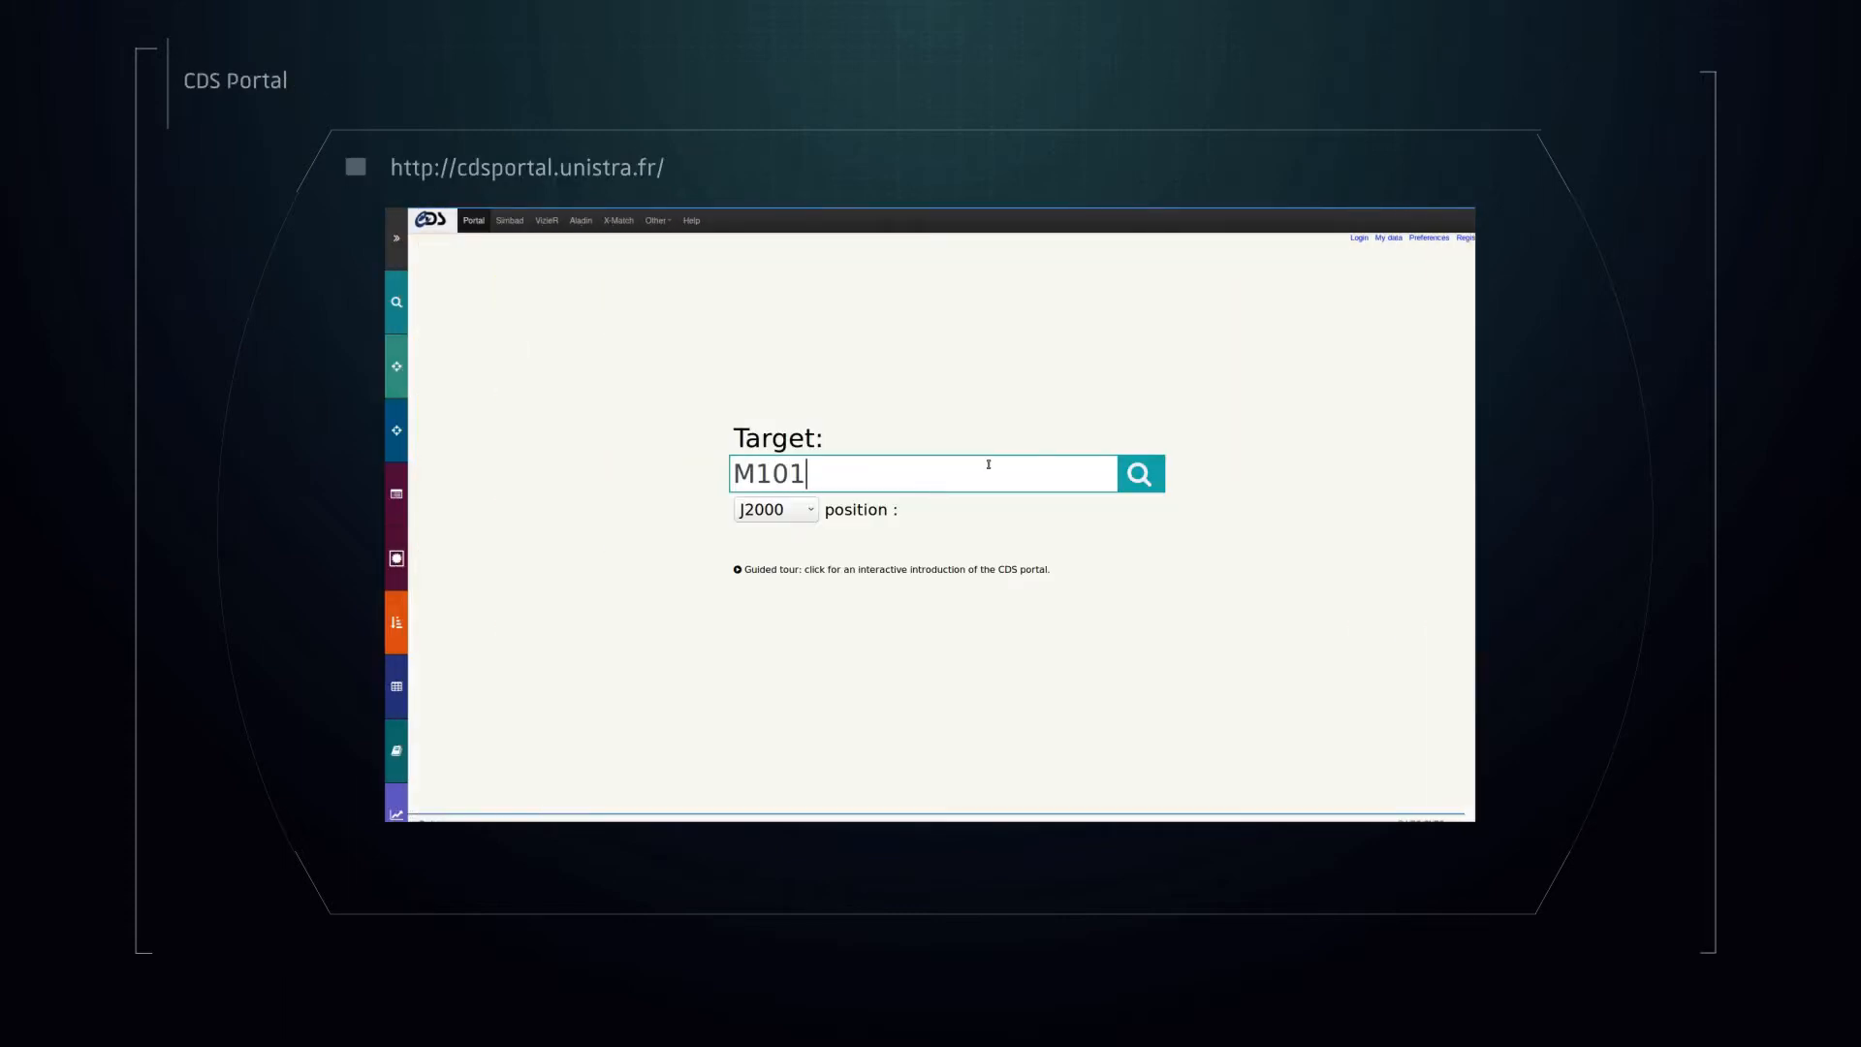
Search M101 in the CDS Portal and scroll through images, catalogues, tables and bibliography
left_click(1136, 474)
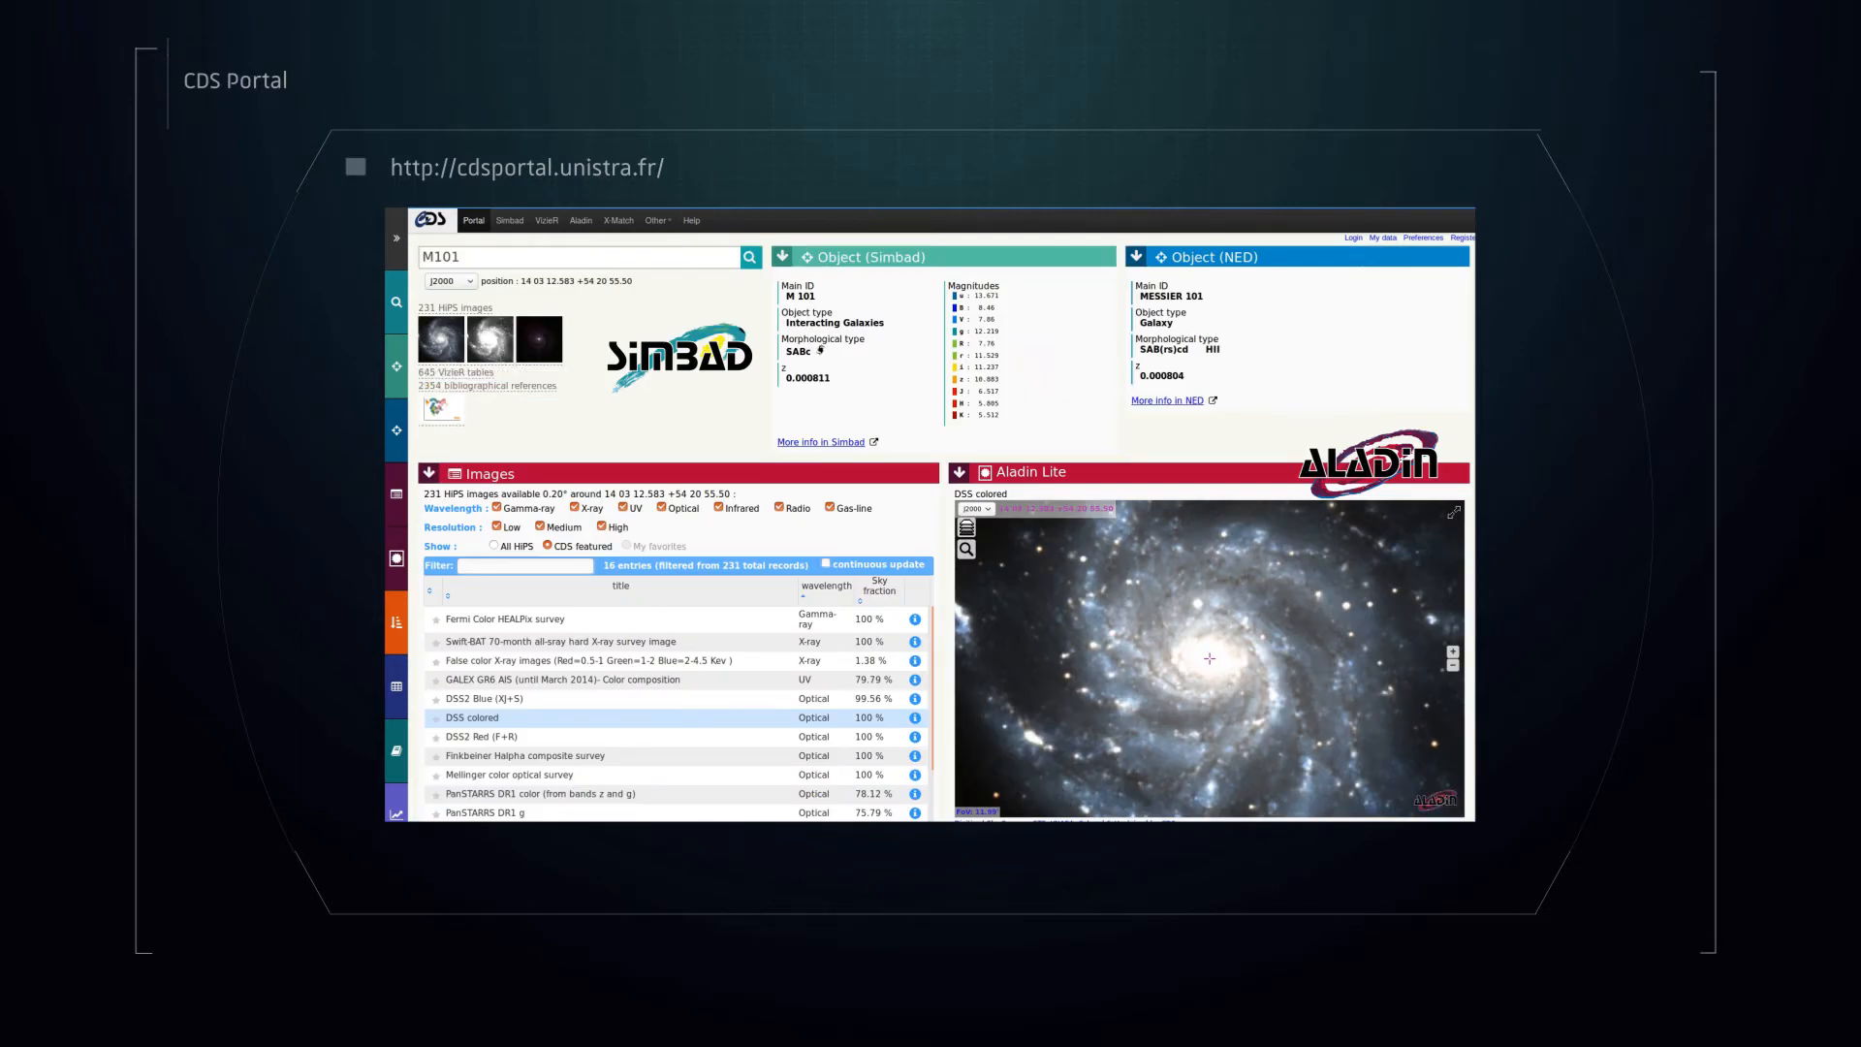
scroll("down", 3)
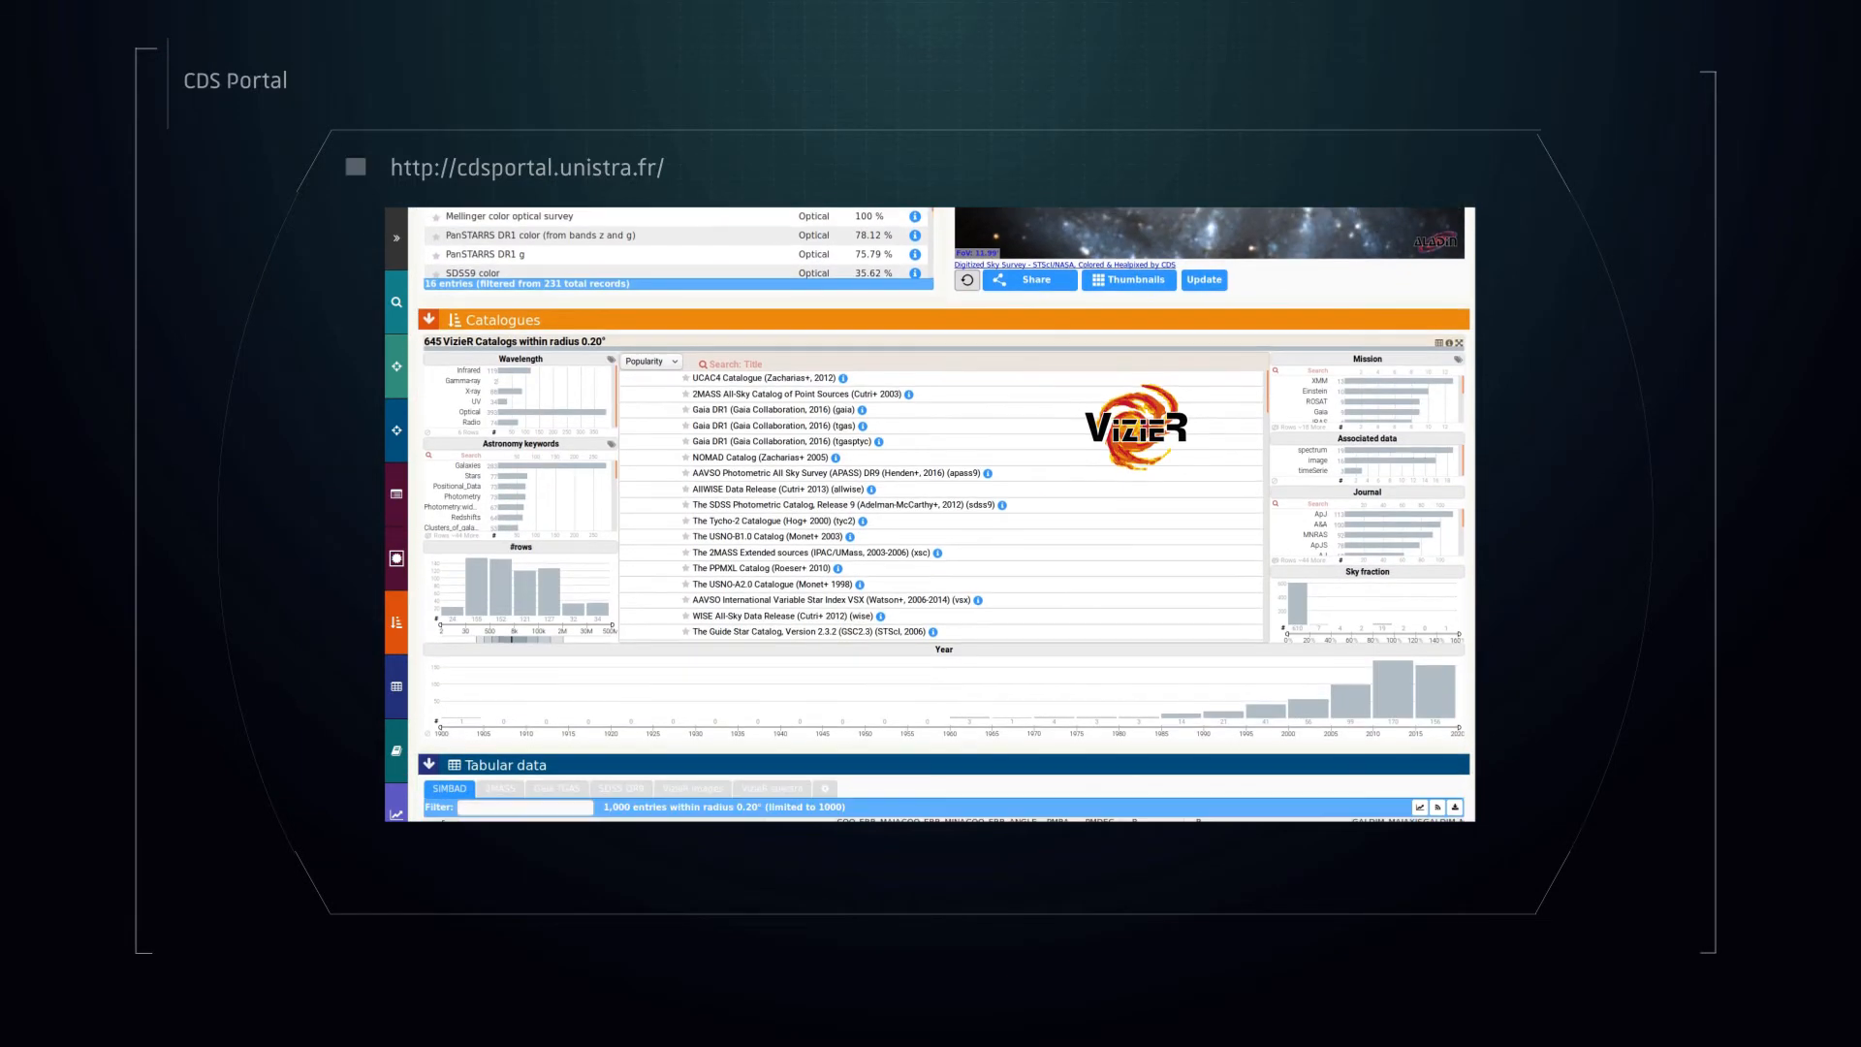
scroll("down", 3)
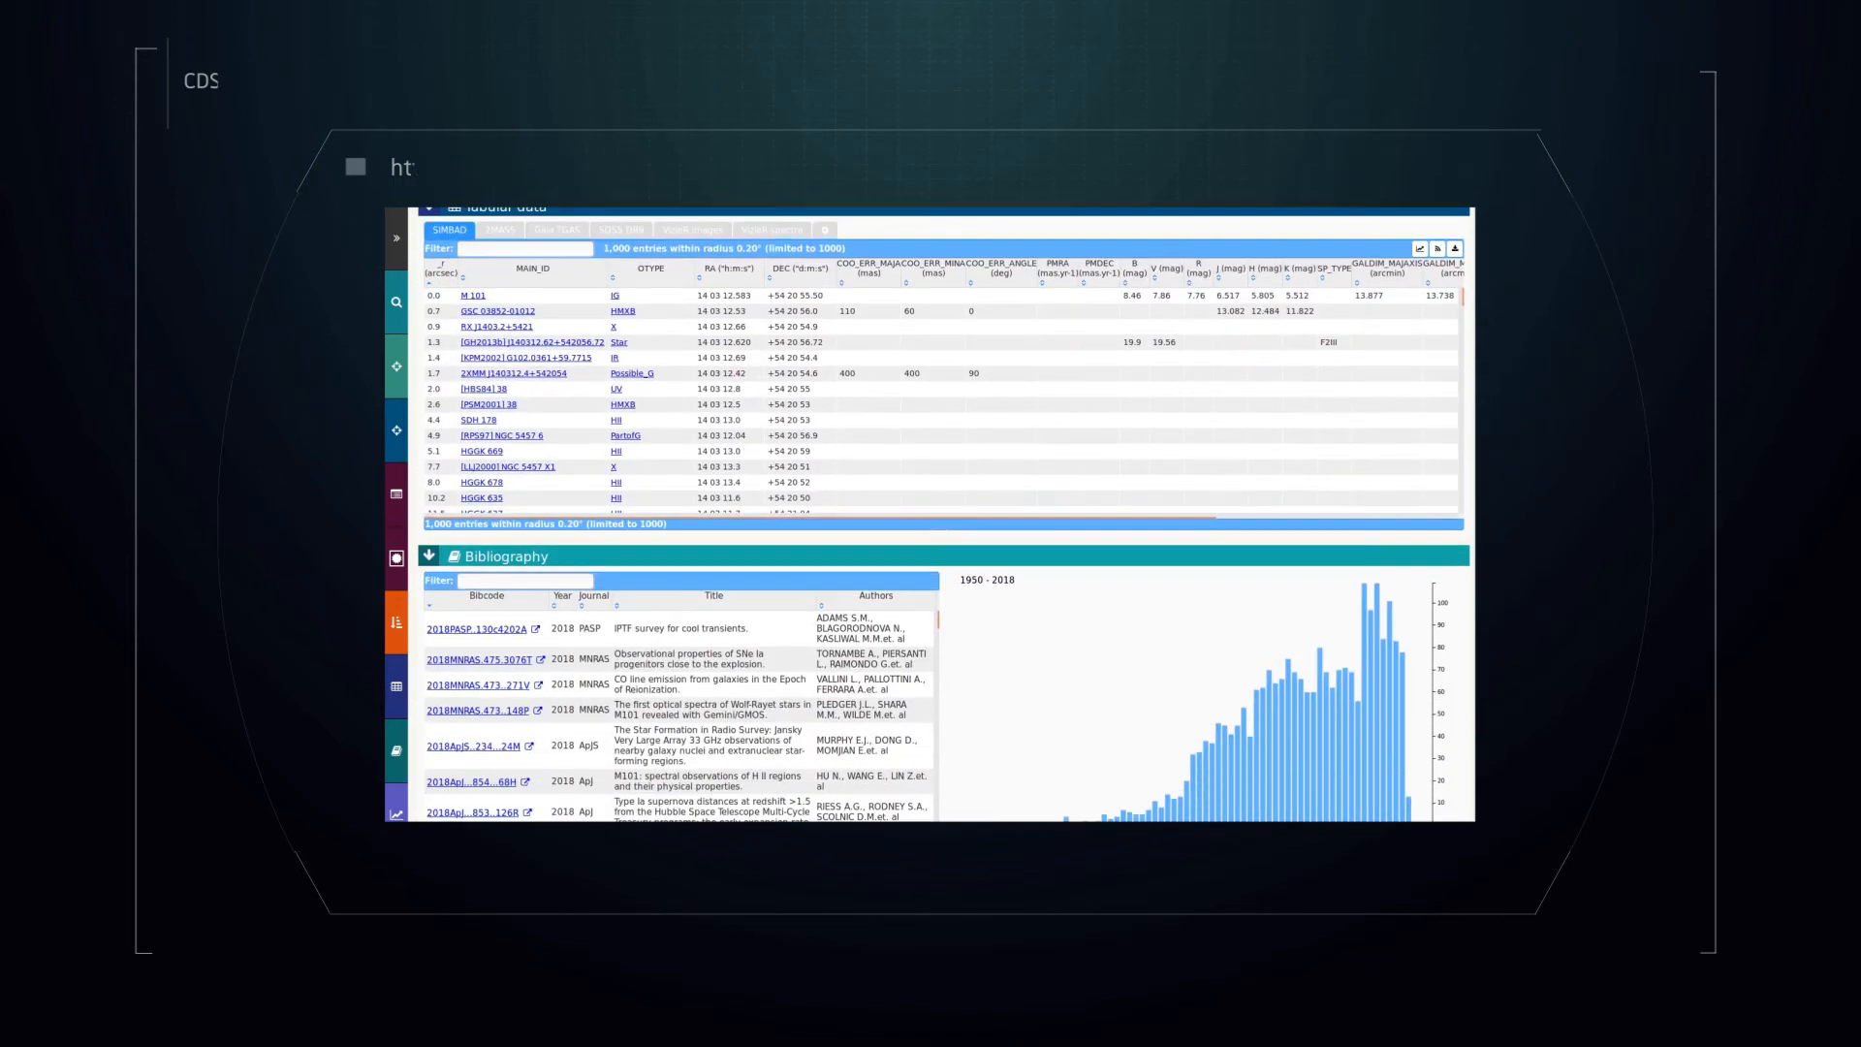